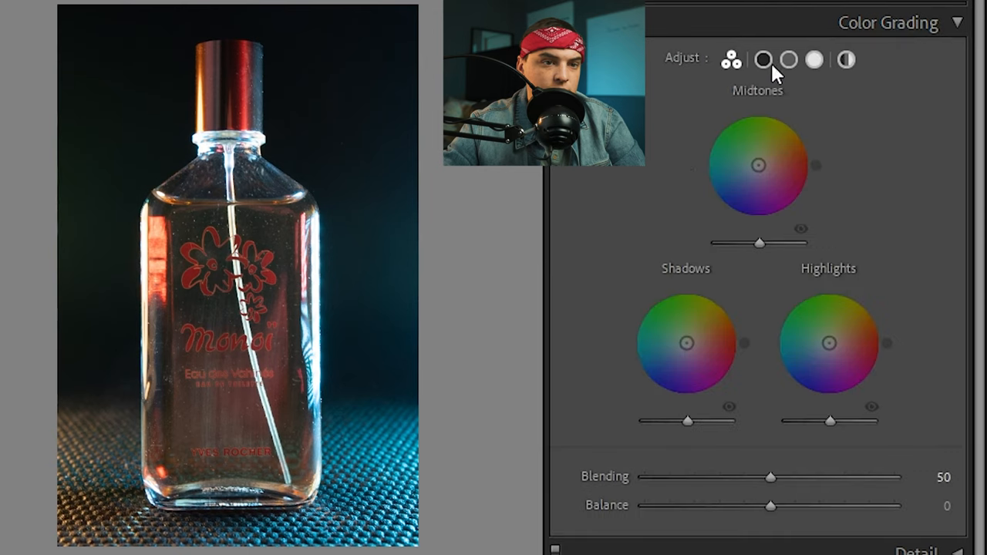
{"action": "mouse_move", "coordinate": [898, 39]}
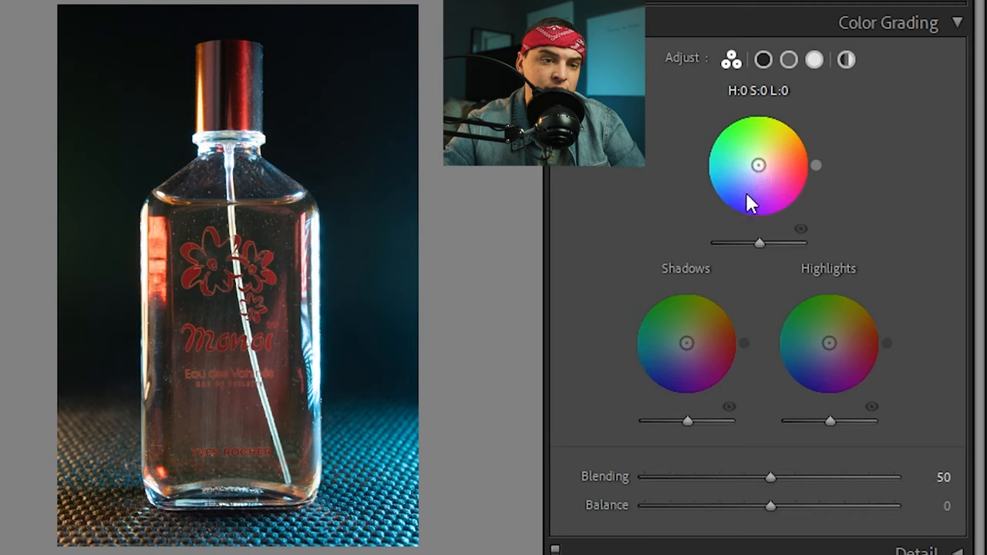
{"action": "mouse_move", "coordinate": [830, 281]}
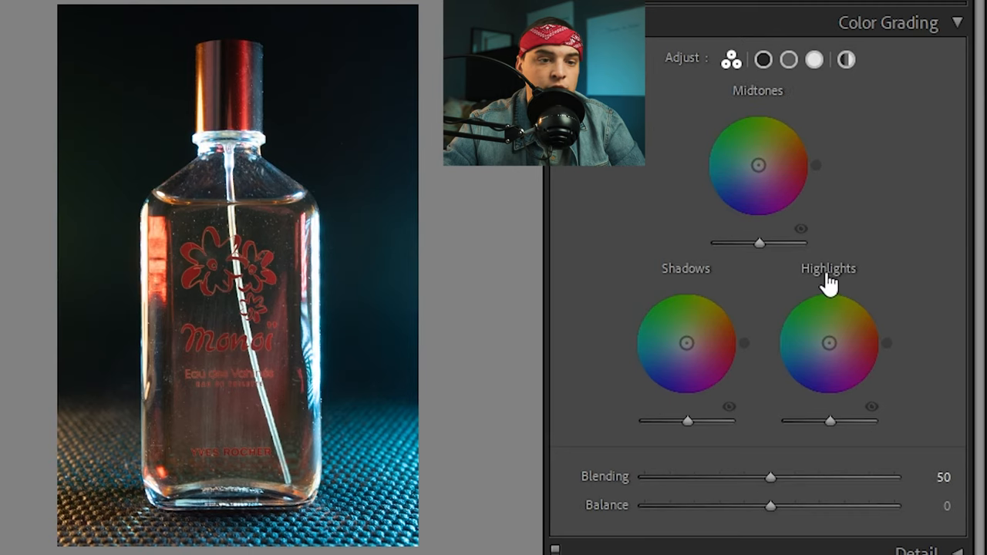
{"action": "mouse_move", "coordinate": [733, 127]}
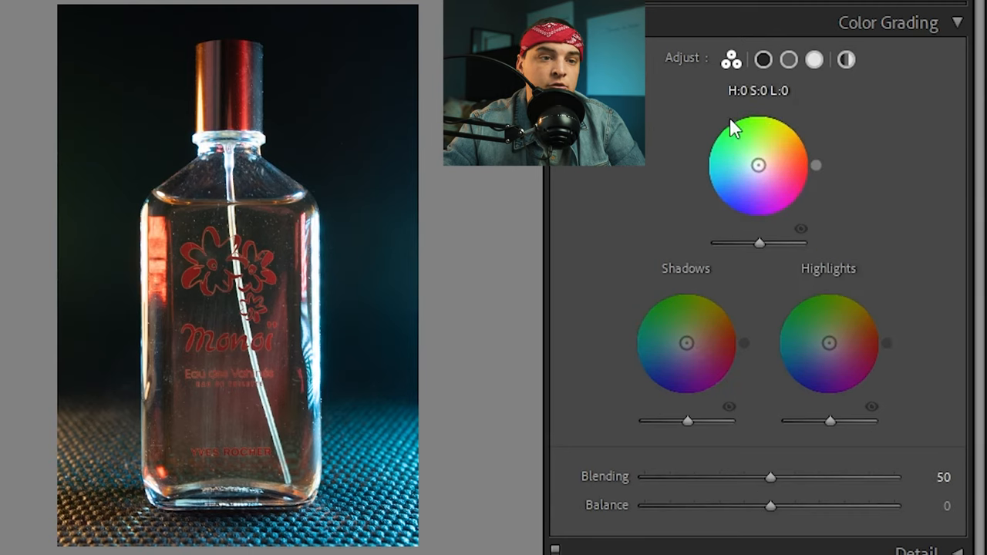
{"action": "mouse_move", "coordinate": [738, 208]}
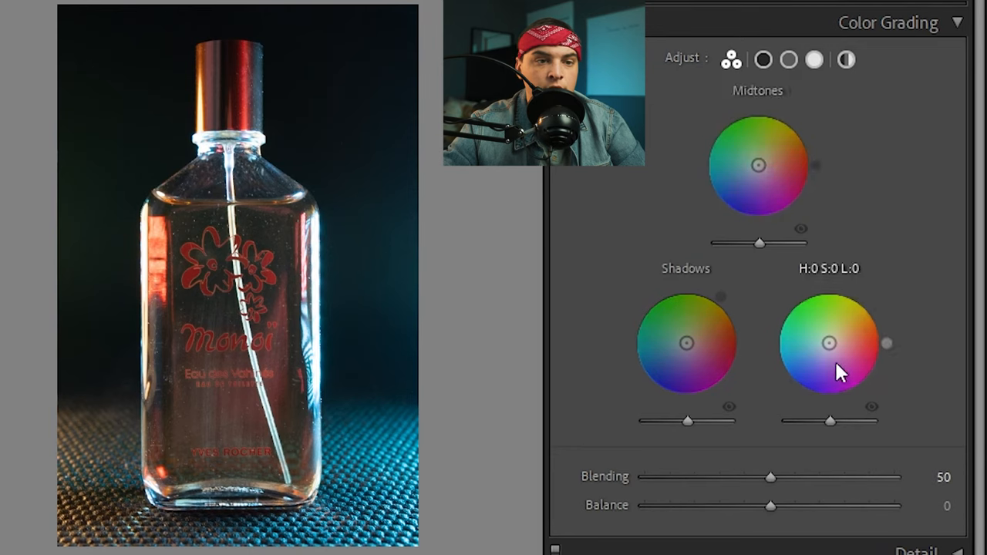
- Sweep the Shadows wheel tint through green, blue, red, teal, orange and yellow to compare looks
{"action": "left_click_drag", "start_coordinate": [687, 343], "coordinate": [651, 299]}
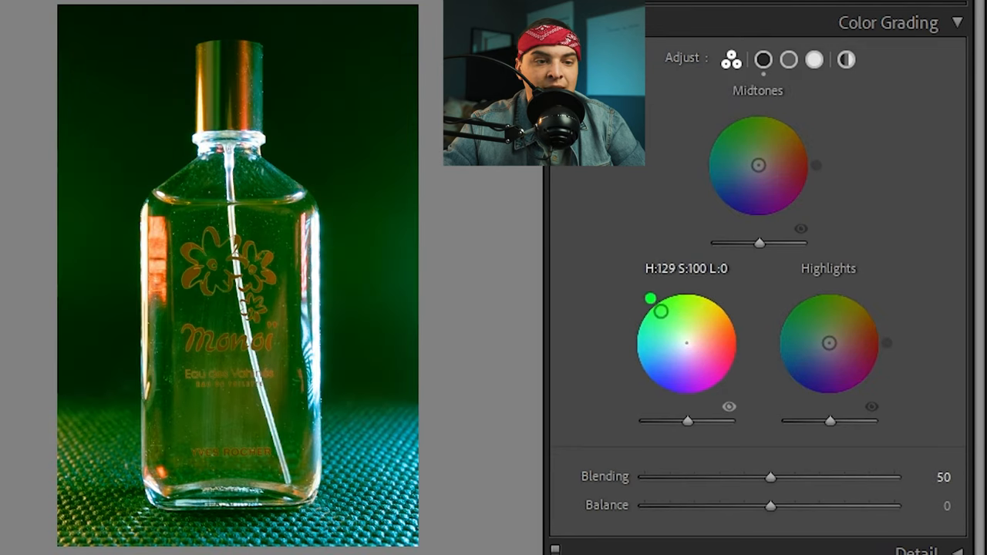
{"action": "left_click_drag", "start_coordinate": [651, 296], "coordinate": [665, 360]}
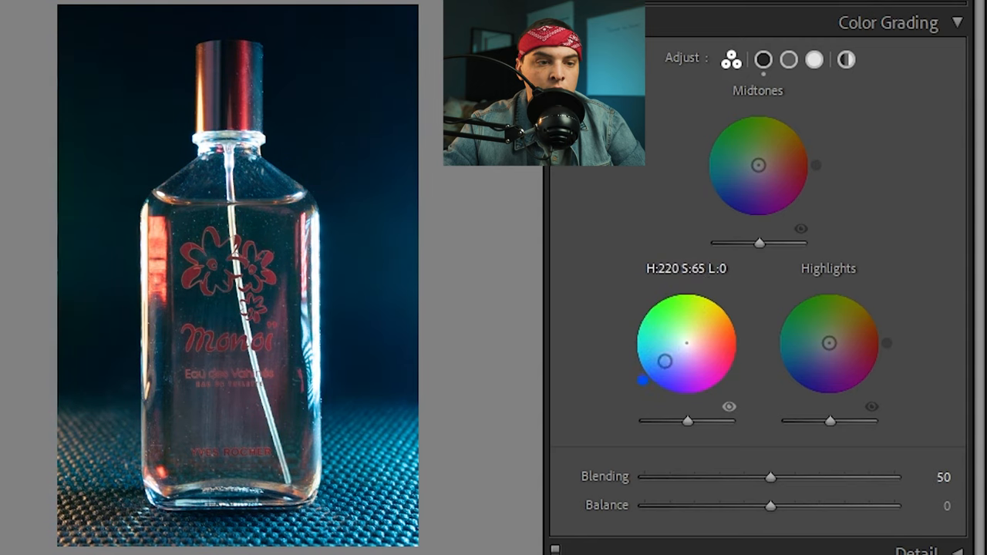
{"action": "left_click_drag", "start_coordinate": [665, 361], "coordinate": [646, 356]}
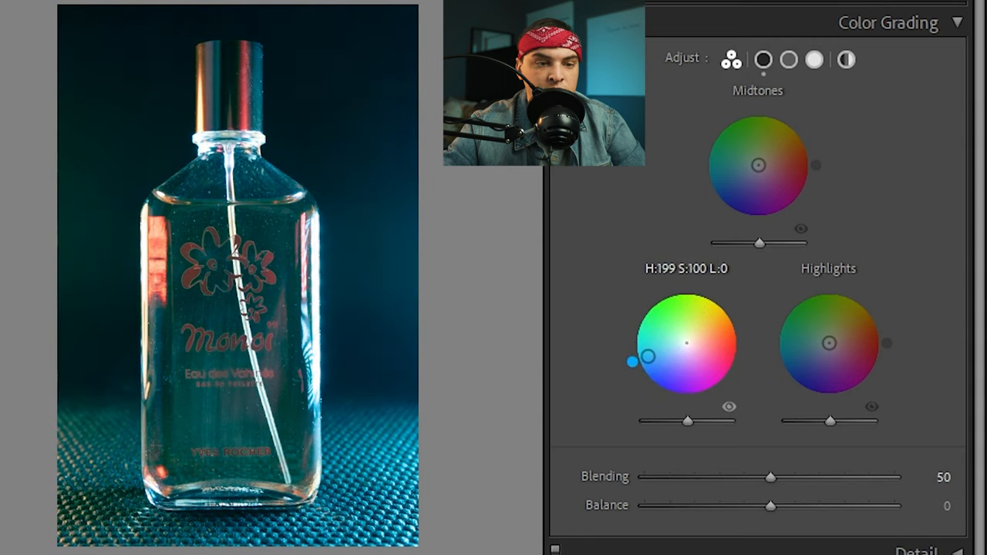
{"action": "left_click_drag", "start_coordinate": [646, 356], "coordinate": [661, 292]}
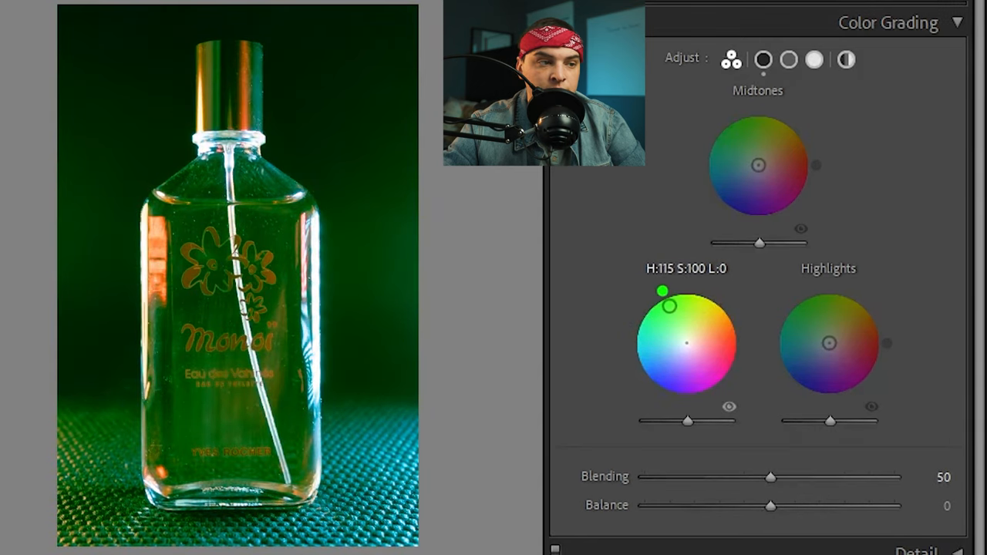
{"action": "left_click_drag", "start_coordinate": [661, 291], "coordinate": [744, 347]}
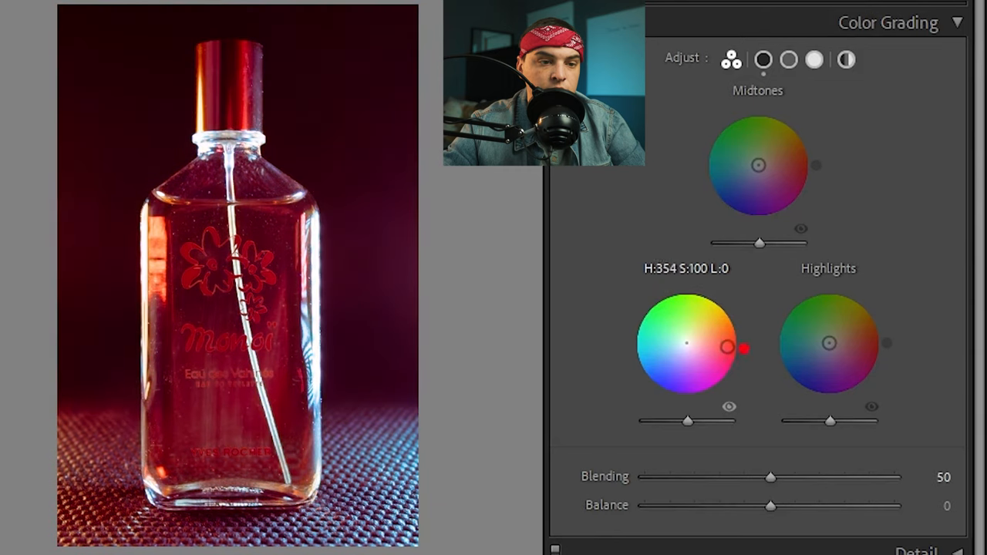
{"action": "left_click_drag", "start_coordinate": [742, 349], "coordinate": [630, 333]}
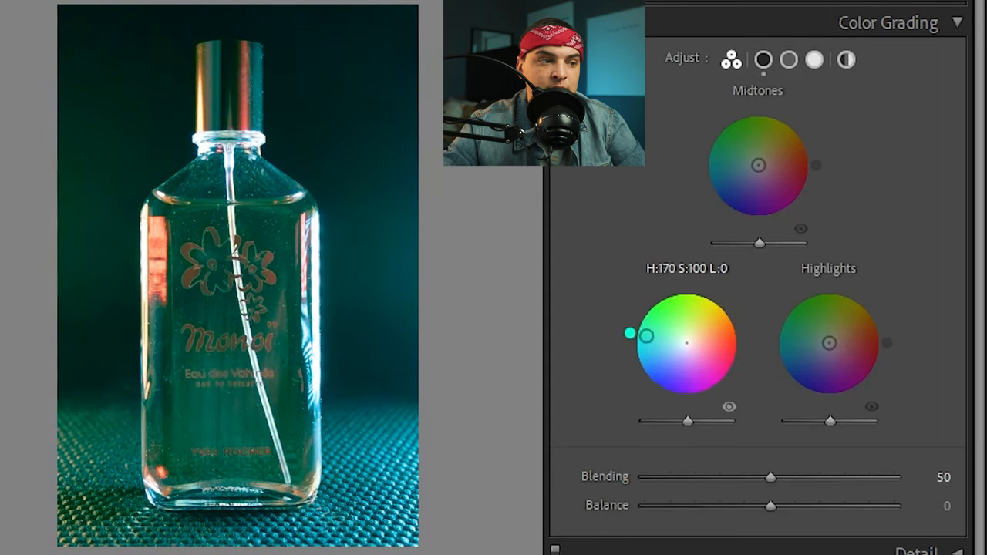
{"action": "left_click_drag", "start_coordinate": [631, 331], "coordinate": [741, 327]}
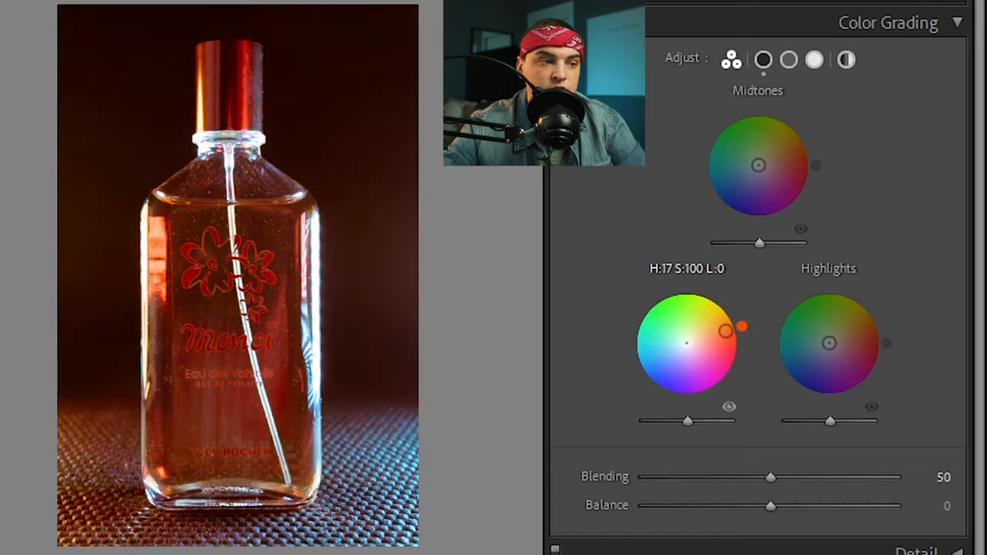
{"action": "left_click_drag", "start_coordinate": [741, 327], "coordinate": [702, 305]}
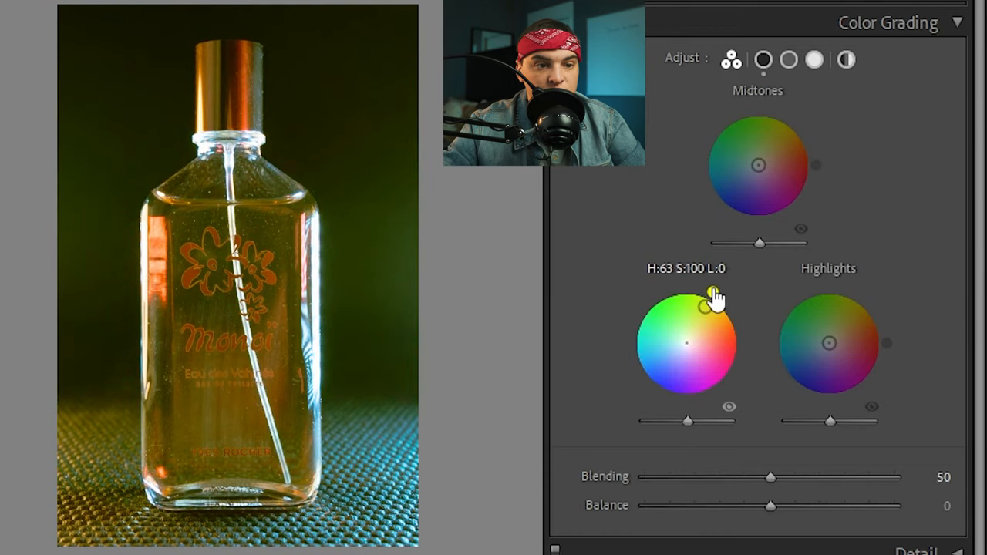
- Vary the yellow shadow tint's strength between blue and red-orange, then remove the tint entirely
{"action": "left_click_drag", "start_coordinate": [698, 305], "coordinate": [656, 371]}
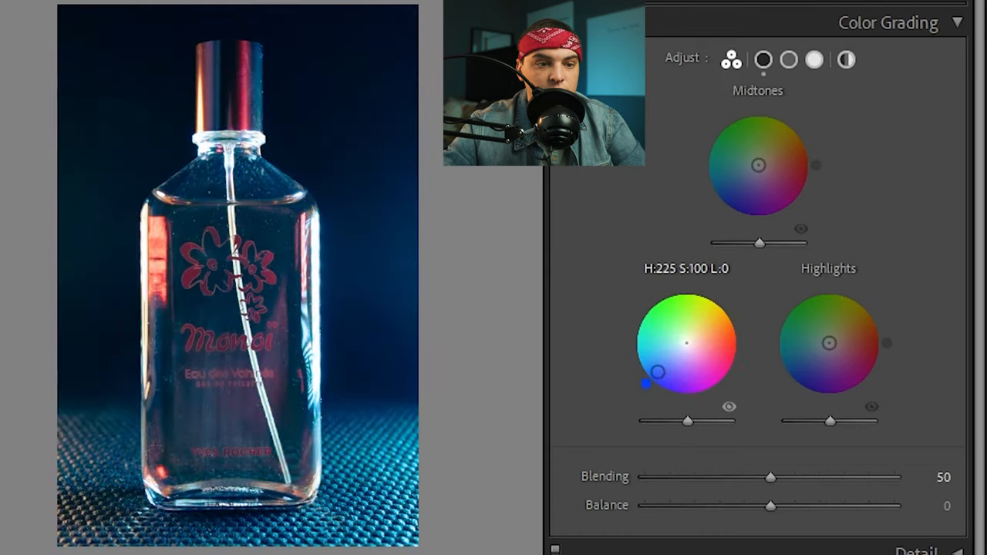
{"action": "left_click_drag", "start_coordinate": [655, 371], "coordinate": [713, 296]}
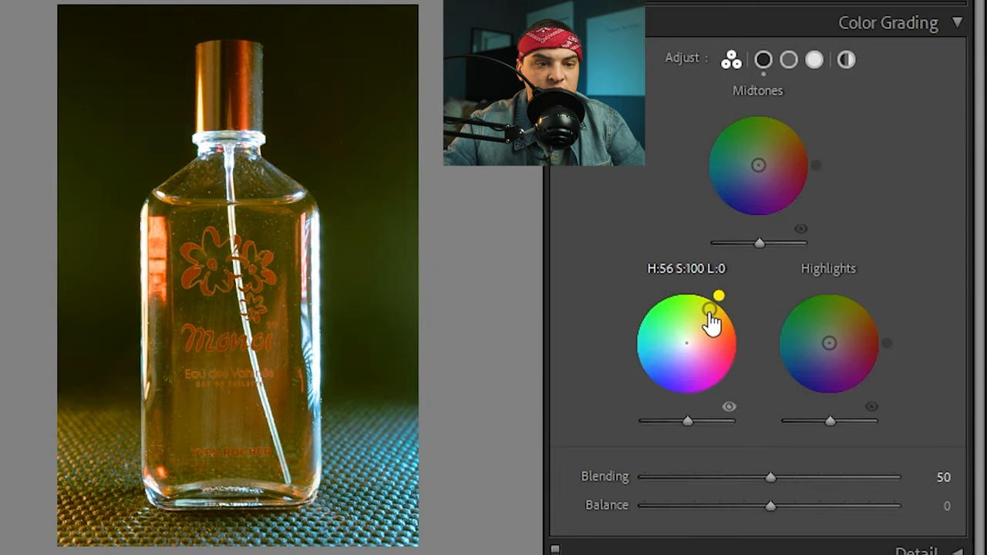
{"action": "left_click_drag", "start_coordinate": [713, 316], "coordinate": [686, 341]}
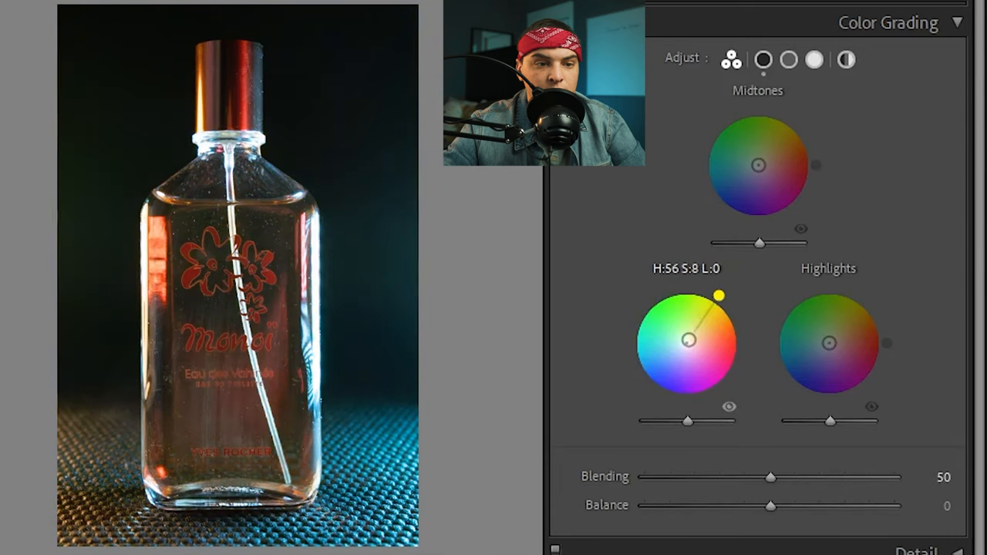
{"action": "left_click_drag", "start_coordinate": [688, 341], "coordinate": [697, 324]}
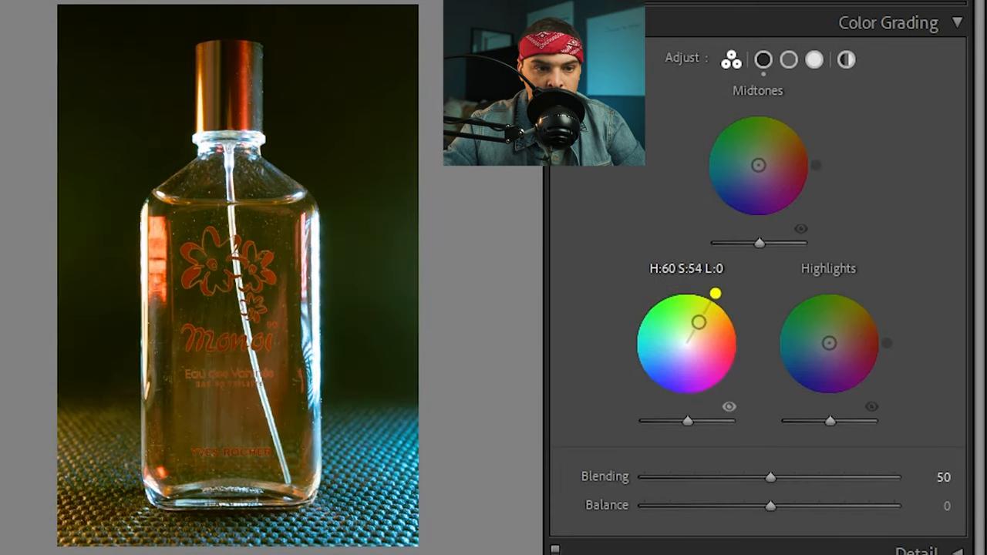
{"action": "left_click_drag", "start_coordinate": [717, 294], "coordinate": [709, 336]}
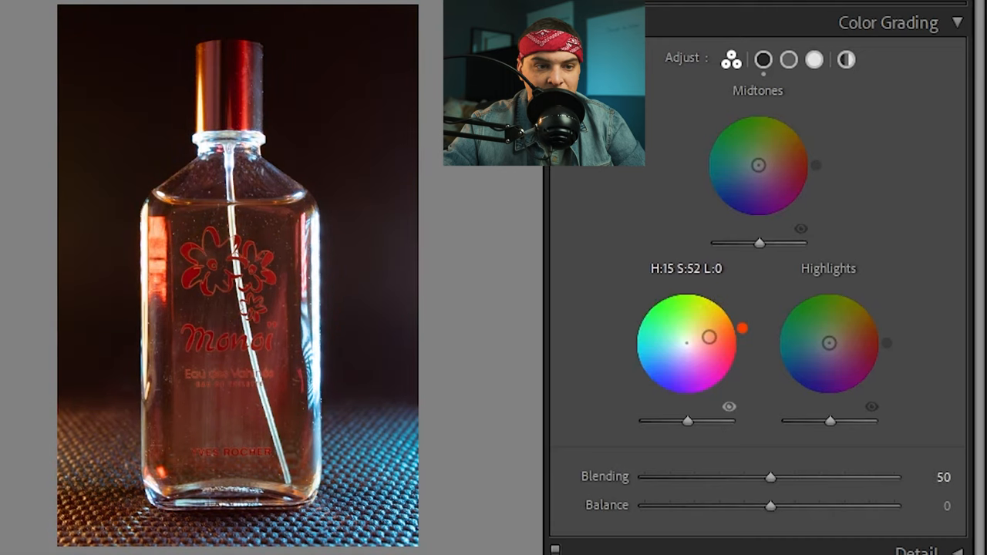
{"action": "left_click_drag", "start_coordinate": [708, 336], "coordinate": [697, 341]}
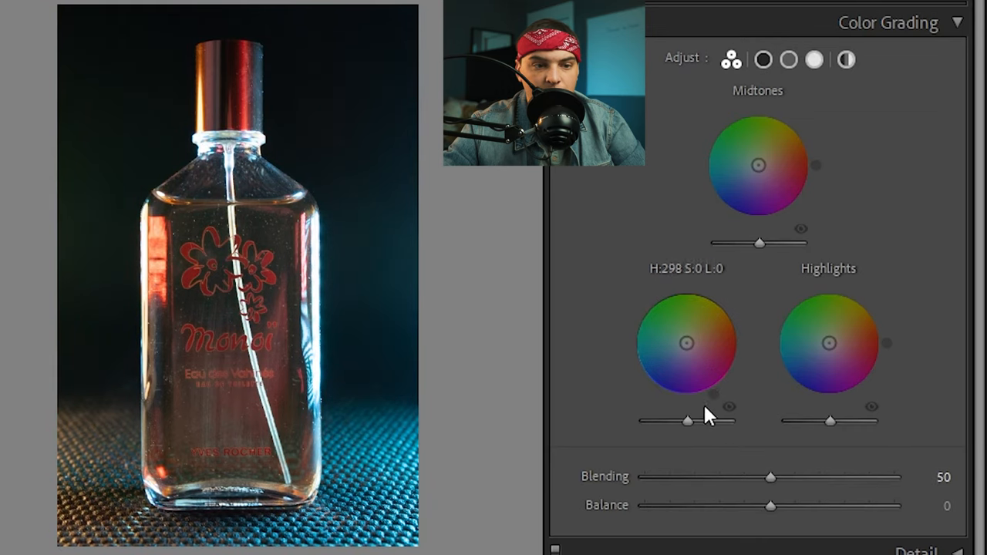
- Tint the shadows fully red and swing Shadows Luminance from maximum down to minimum
{"action": "left_click_drag", "start_coordinate": [687, 342], "coordinate": [743, 339]}
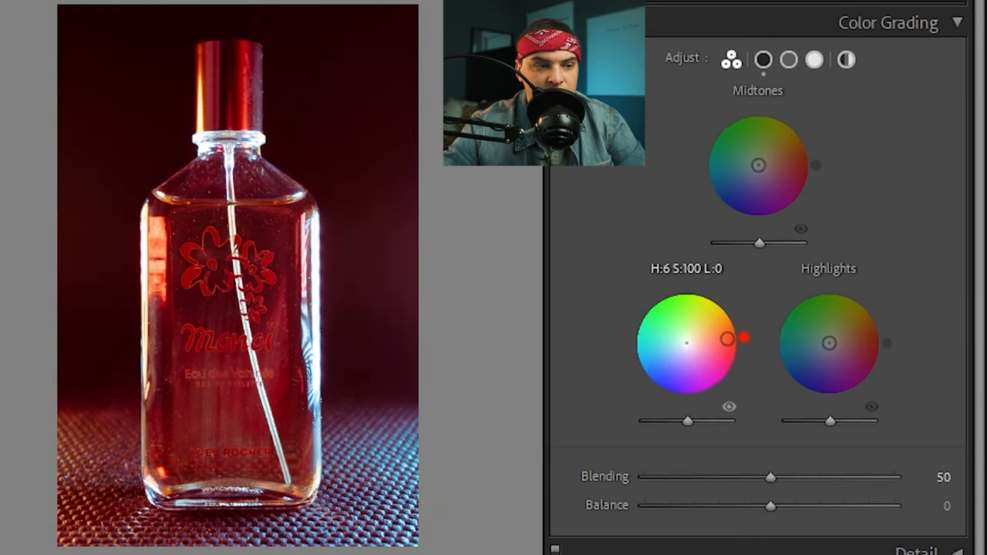
{"action": "left_click_drag", "start_coordinate": [686, 420], "coordinate": [708, 419]}
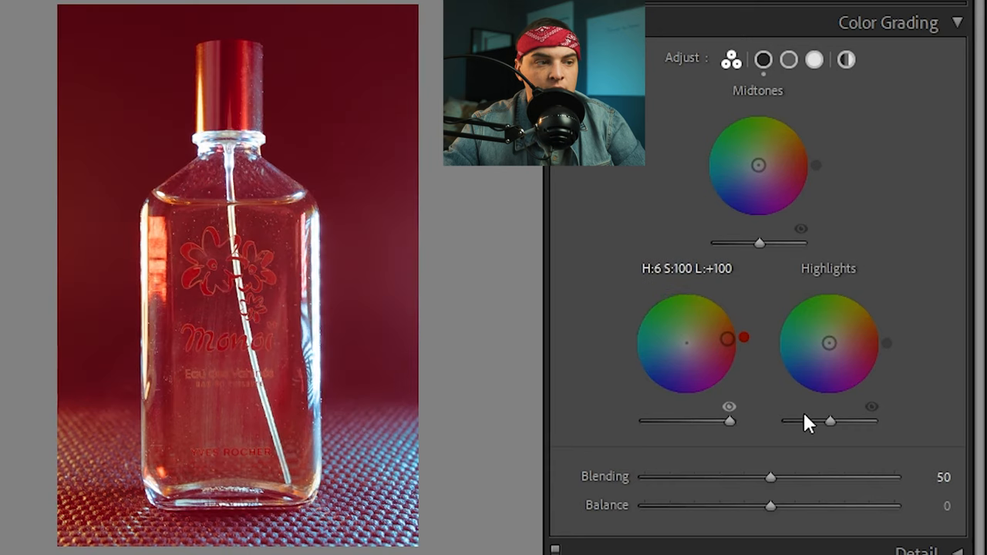
{"action": "left_click_drag", "start_coordinate": [708, 419], "coordinate": [645, 419]}
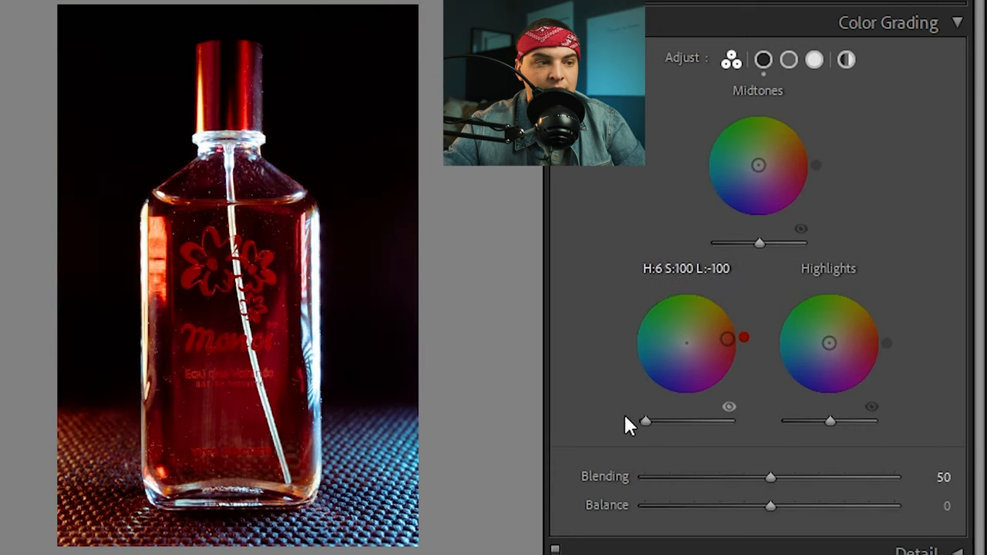
{"action": "mouse_move", "coordinate": [709, 445]}
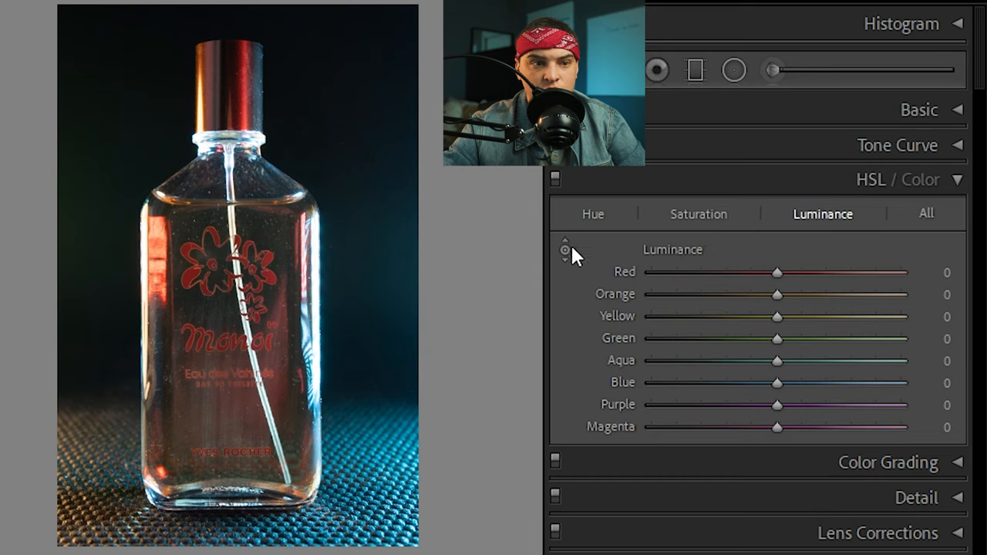
- Swing the Balance slider between -100 and +100, ending fully toward the shadows at -100
{"action": "left_click", "coordinate": [888, 463]}
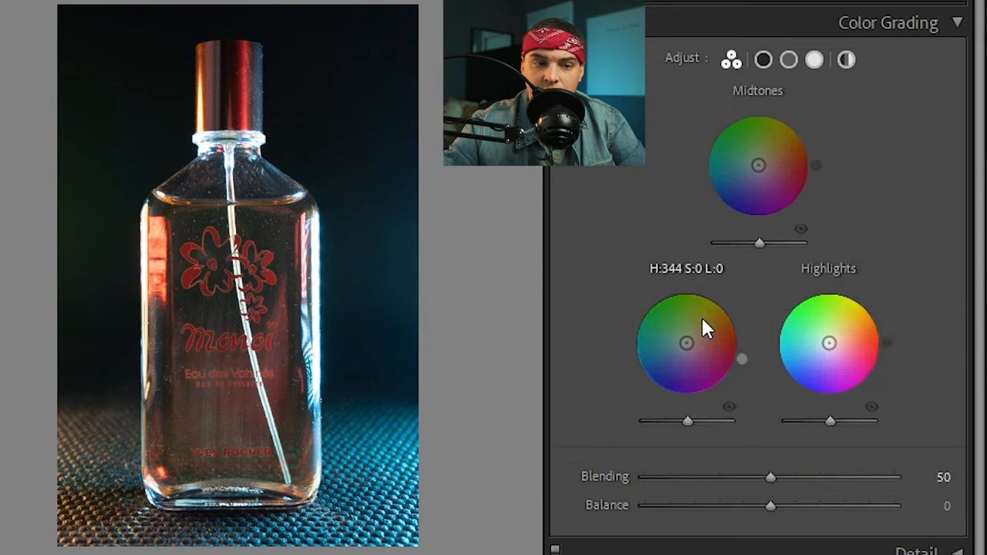
{"action": "mouse_move", "coordinate": [775, 115]}
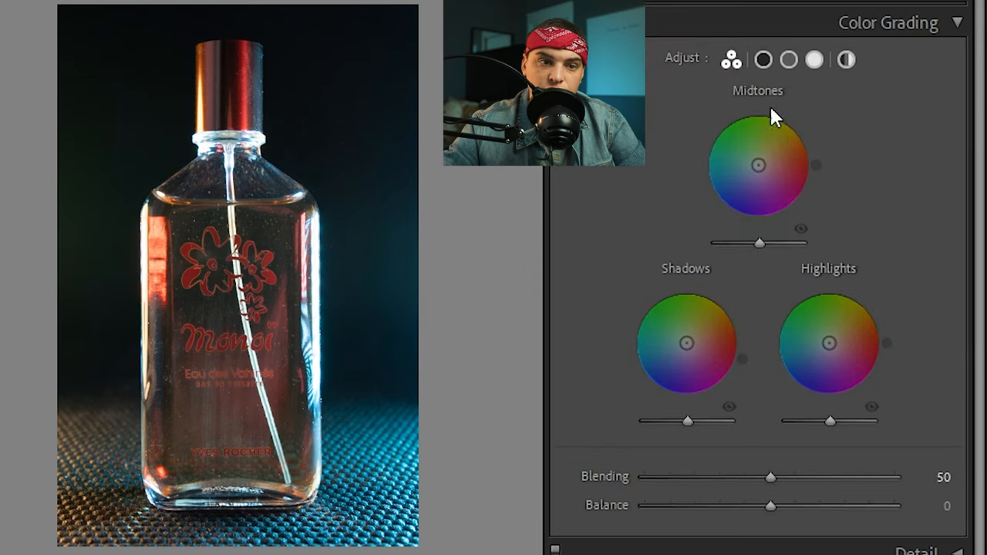
{"action": "left_click_drag", "start_coordinate": [759, 165], "coordinate": [768, 198]}
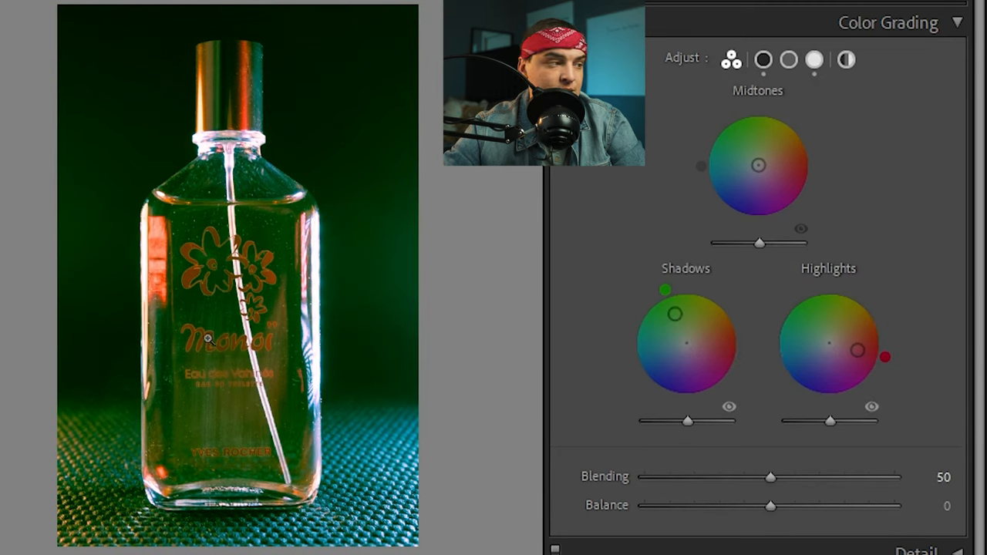
{"action": "left_click_drag", "start_coordinate": [770, 477], "coordinate": [876, 477]}
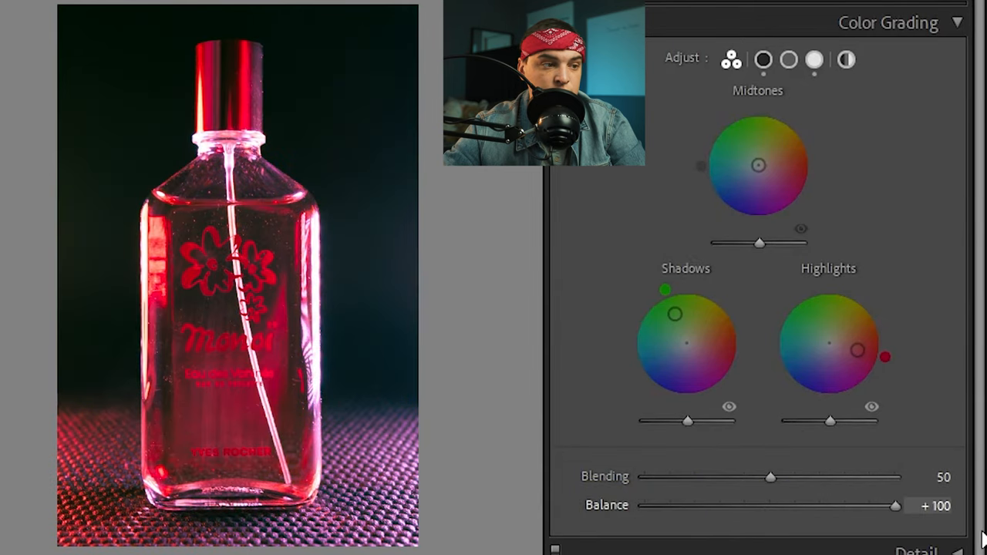
{"action": "left_click_drag", "start_coordinate": [894, 506], "coordinate": [645, 506]}
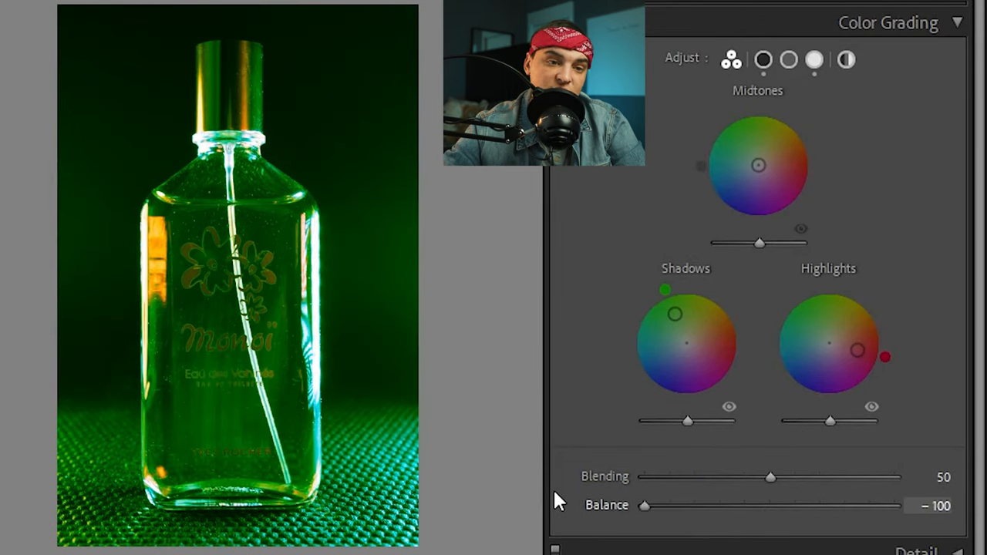
{"action": "left_click_drag", "start_coordinate": [645, 506], "coordinate": [762, 506]}
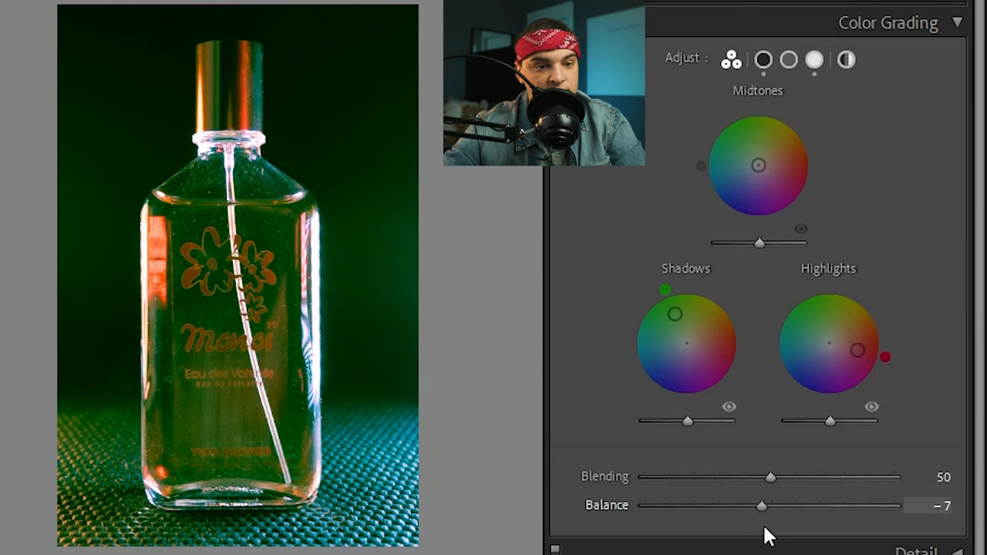
{"action": "left_click_drag", "start_coordinate": [762, 506], "coordinate": [894, 506]}
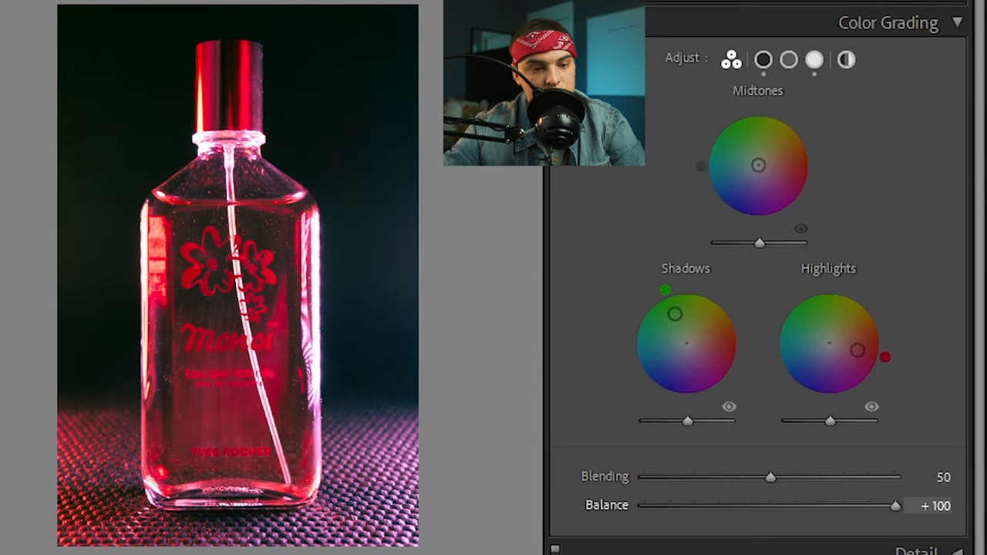
{"action": "left_click_drag", "start_coordinate": [895, 506], "coordinate": [645, 506]}
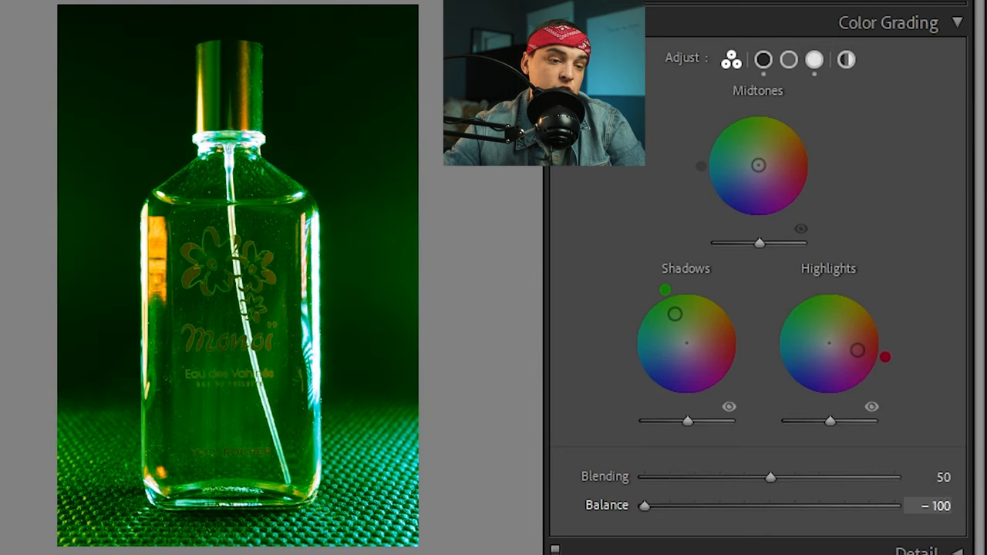
{"action": "left_click", "coordinate": [762, 59]}
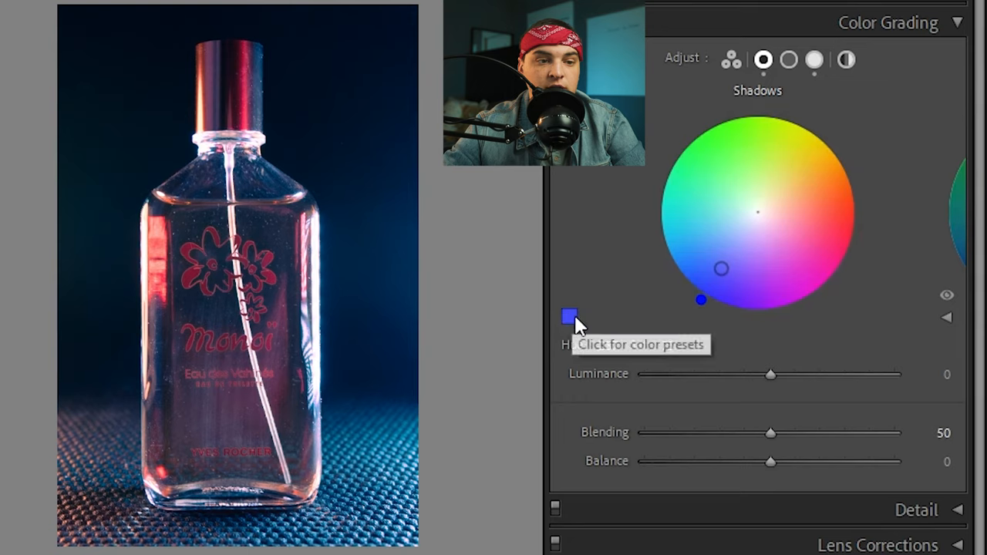
- Save the current yellow shadow colour (hue 48, saturation 73) into a custom swatch
{"action": "left_click", "coordinate": [568, 316]}
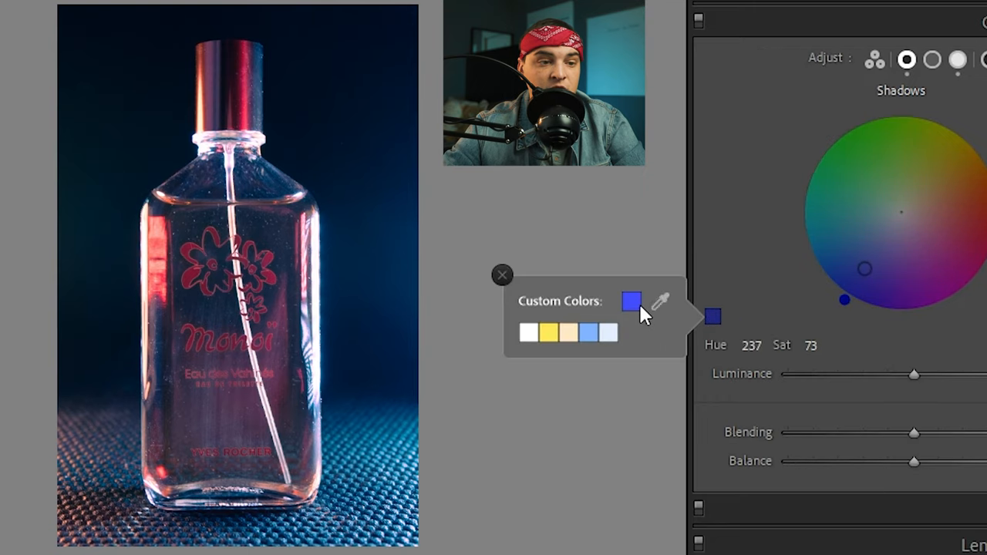
{"action": "mouse_move", "coordinate": [532, 385]}
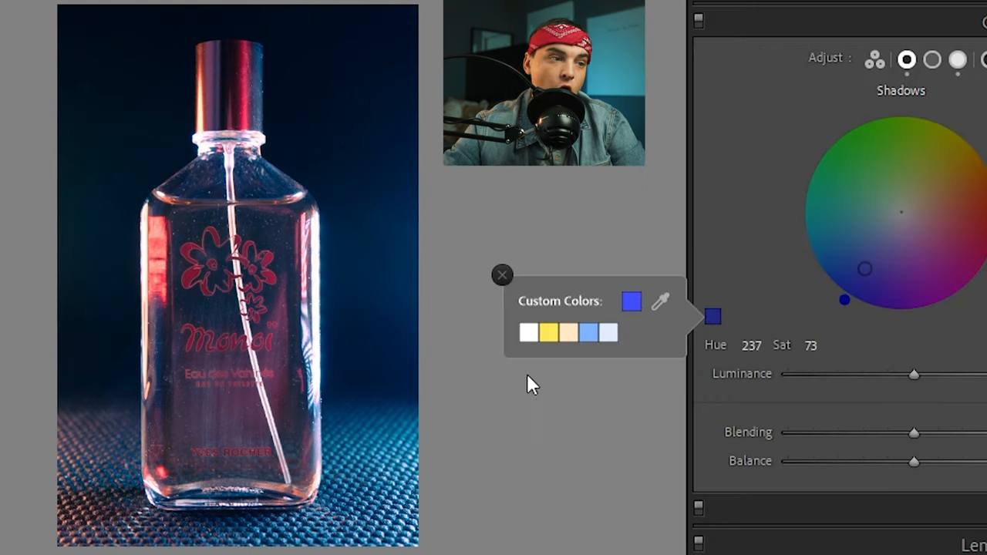
{"action": "mouse_move", "coordinate": [702, 327]}
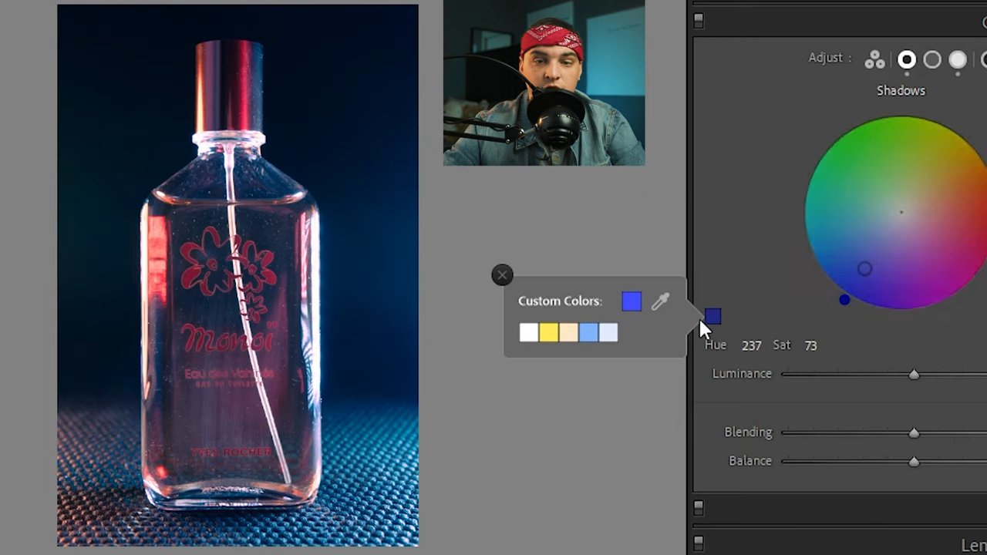
{"action": "right_click", "coordinate": [588, 334]}
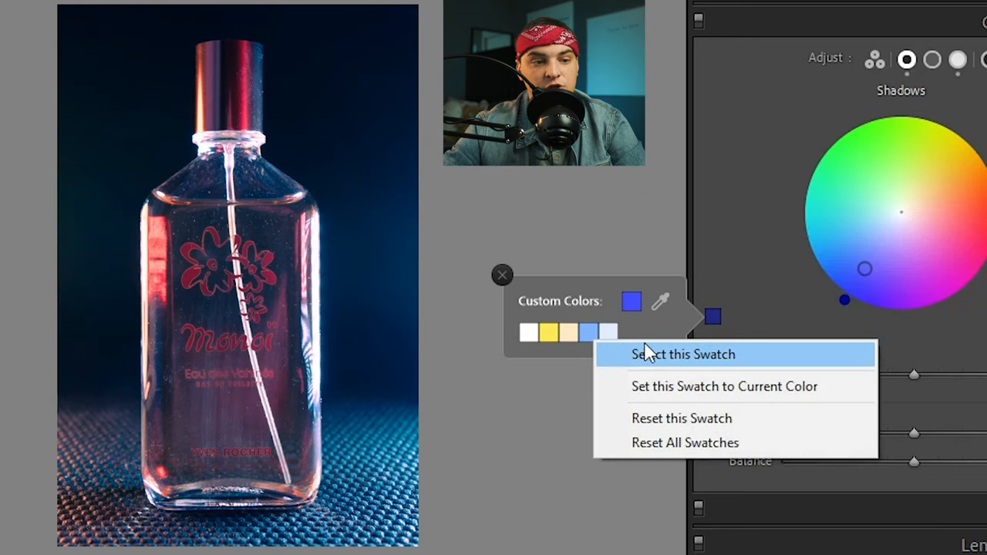
{"action": "mouse_move", "coordinate": [730, 401]}
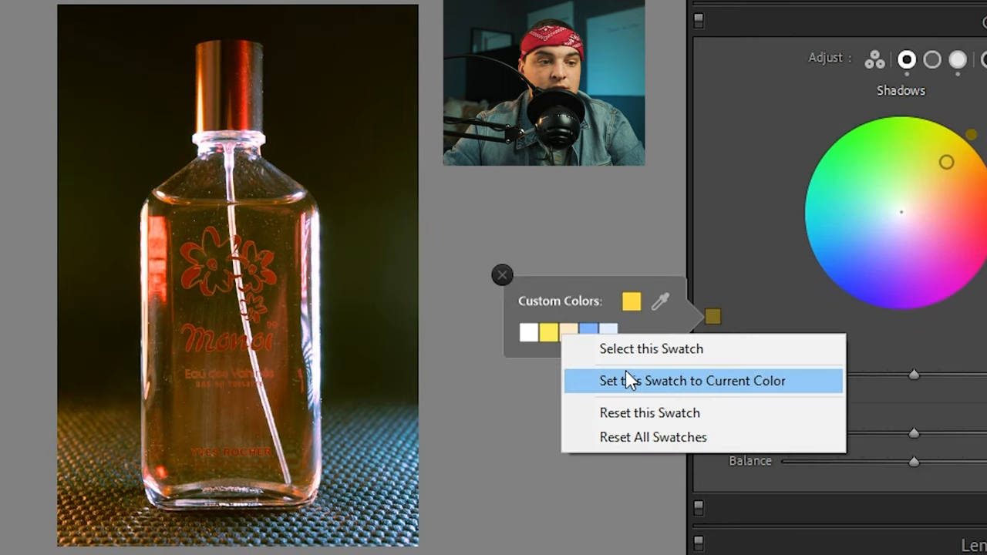
{"action": "left_click", "coordinate": [691, 379]}
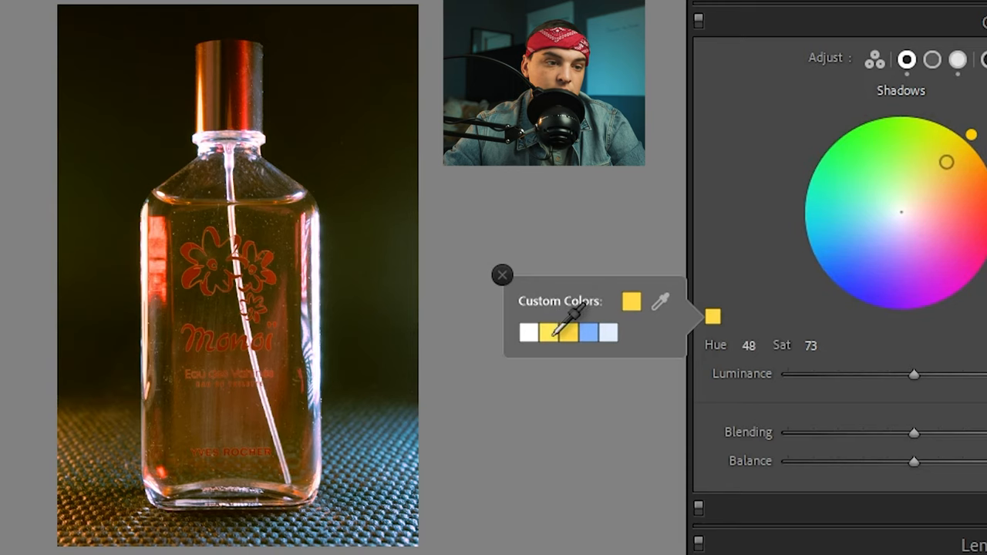
{"action": "left_click", "coordinate": [501, 274]}
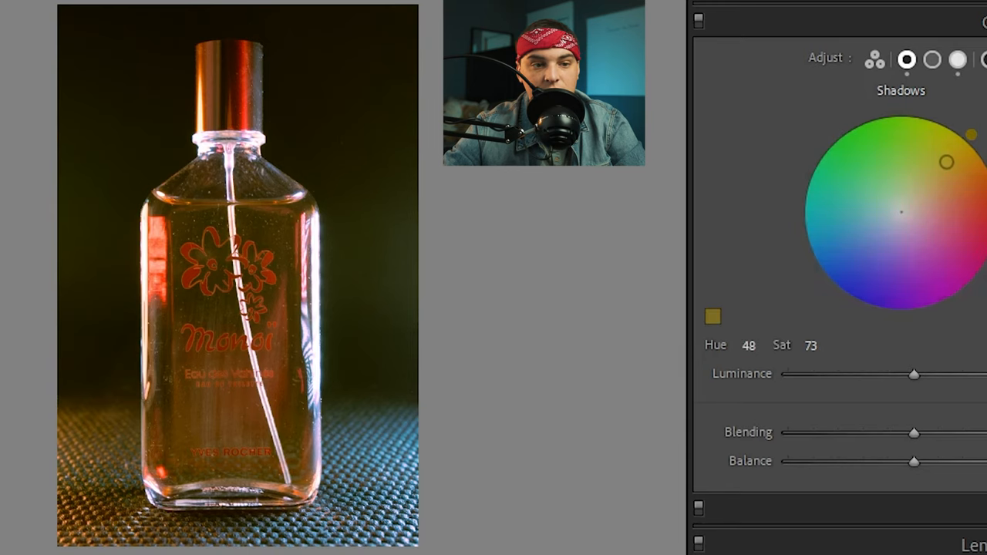
- Try Shadows Luminance and Blending 100, return both to default, then set Balance to -100
{"action": "left_click_drag", "start_coordinate": [914, 375], "coordinate": [819, 375]}
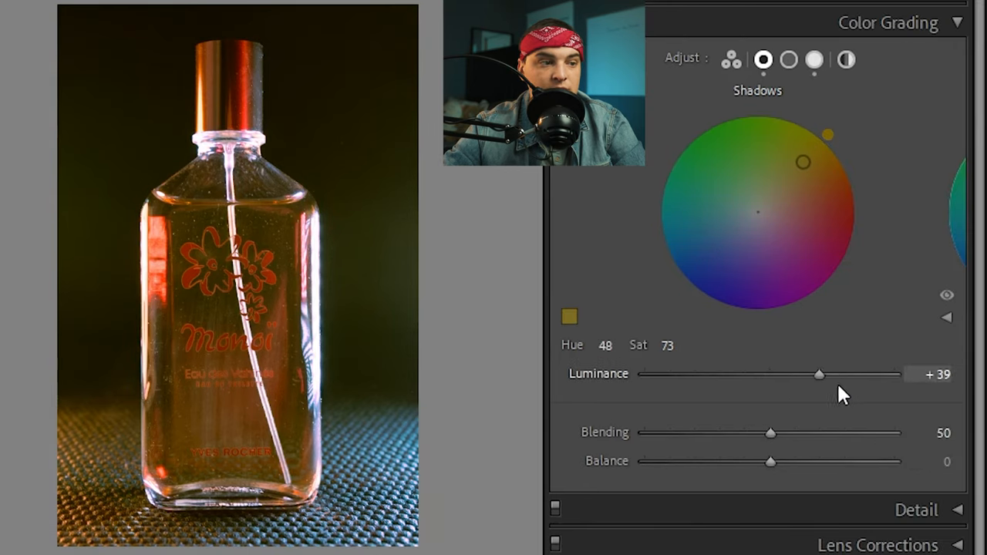
{"action": "left_click_drag", "start_coordinate": [819, 375], "coordinate": [768, 375]}
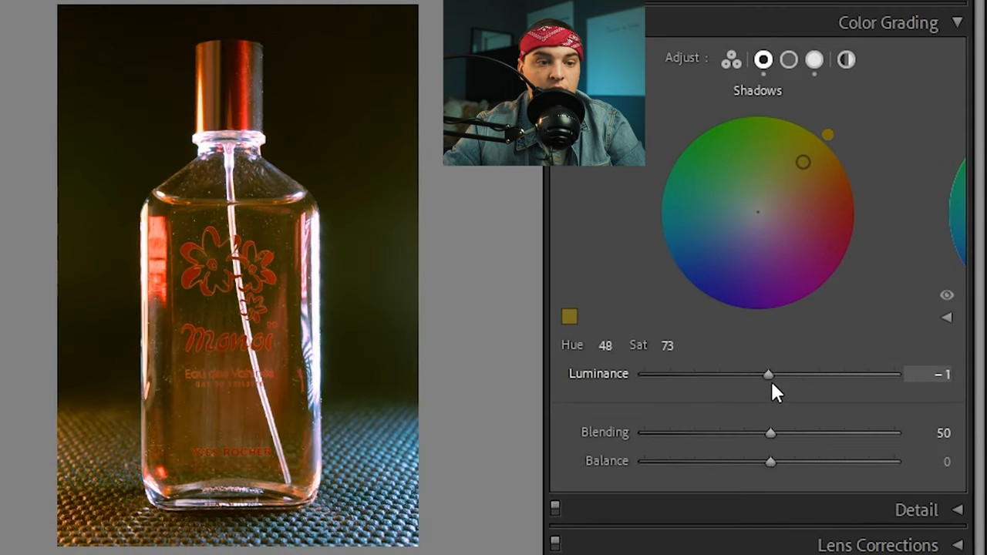
{"action": "left_click_drag", "start_coordinate": [769, 375], "coordinate": [645, 374]}
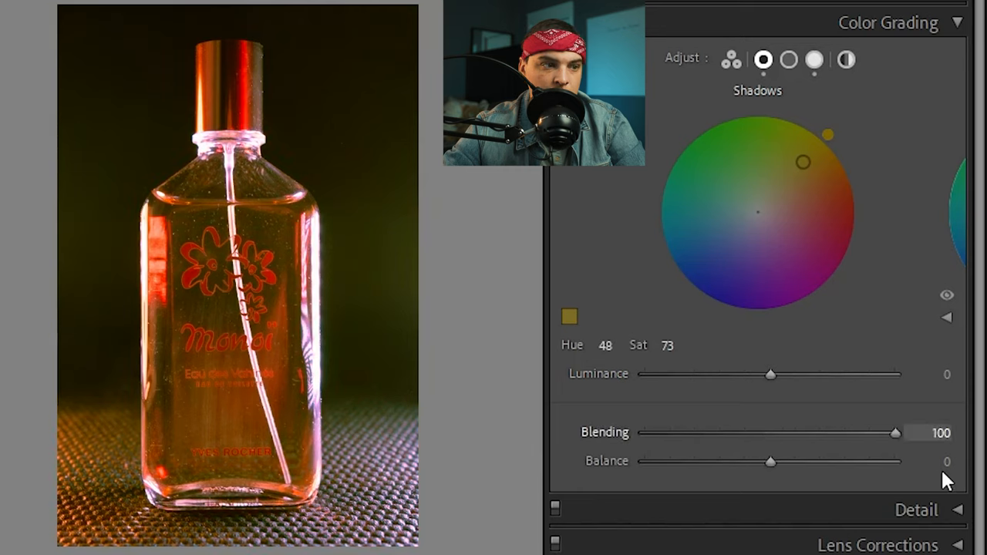
{"action": "left_click_drag", "start_coordinate": [895, 432], "coordinate": [827, 432]}
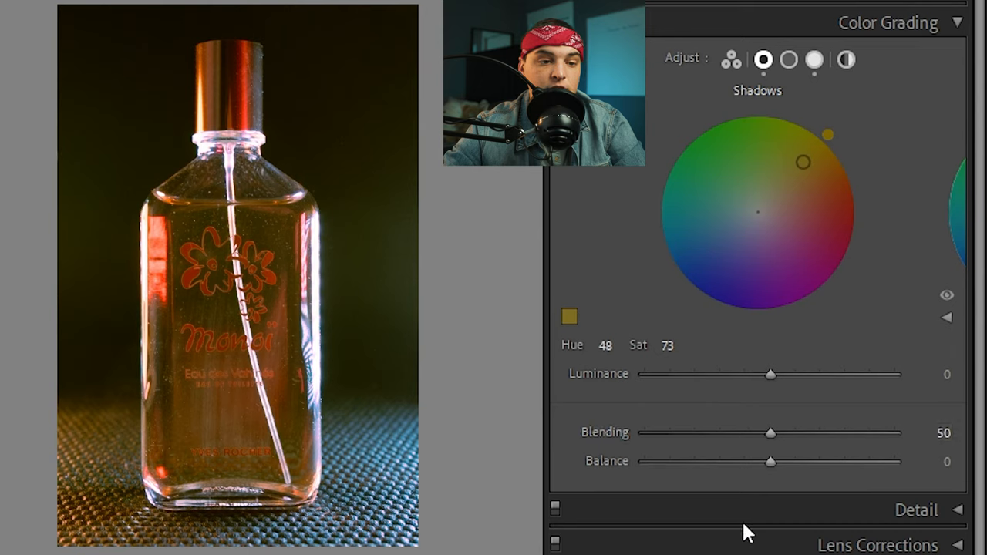
{"action": "left_click_drag", "start_coordinate": [768, 461], "coordinate": [645, 461]}
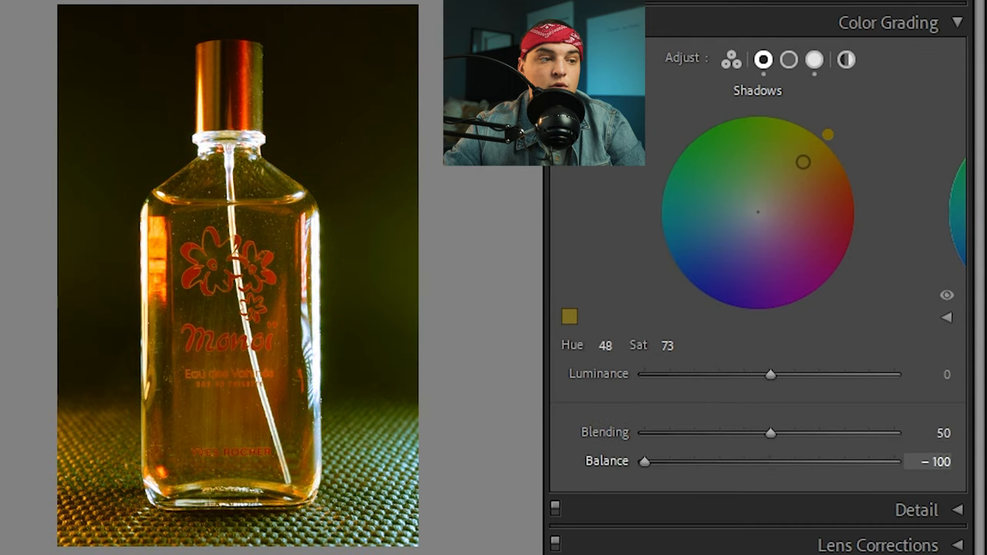
- Review the Highlights and Midtones wheels, then set the Global tint to magenta at hue 307, saturation 84
{"action": "left_click", "coordinate": [815, 59]}
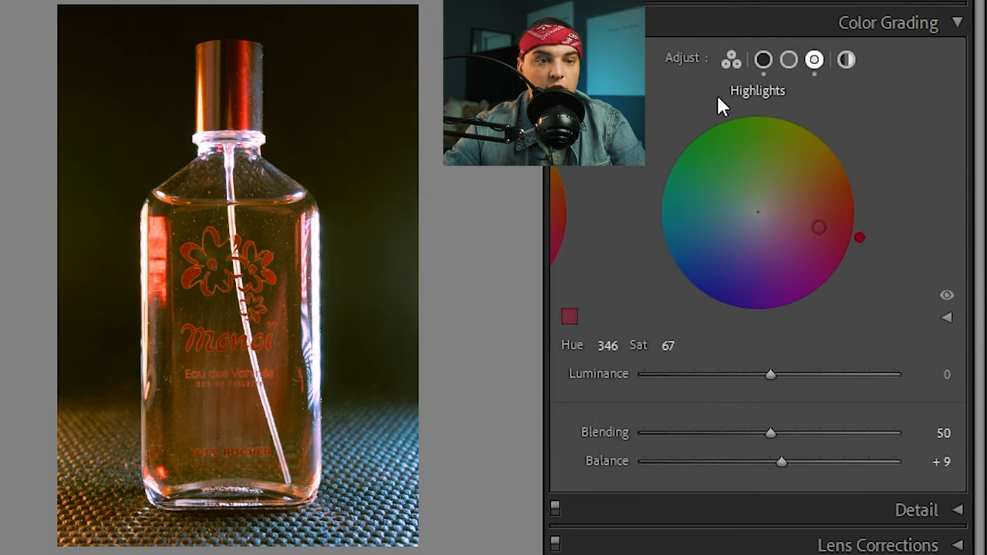
{"action": "left_click", "coordinate": [789, 59]}
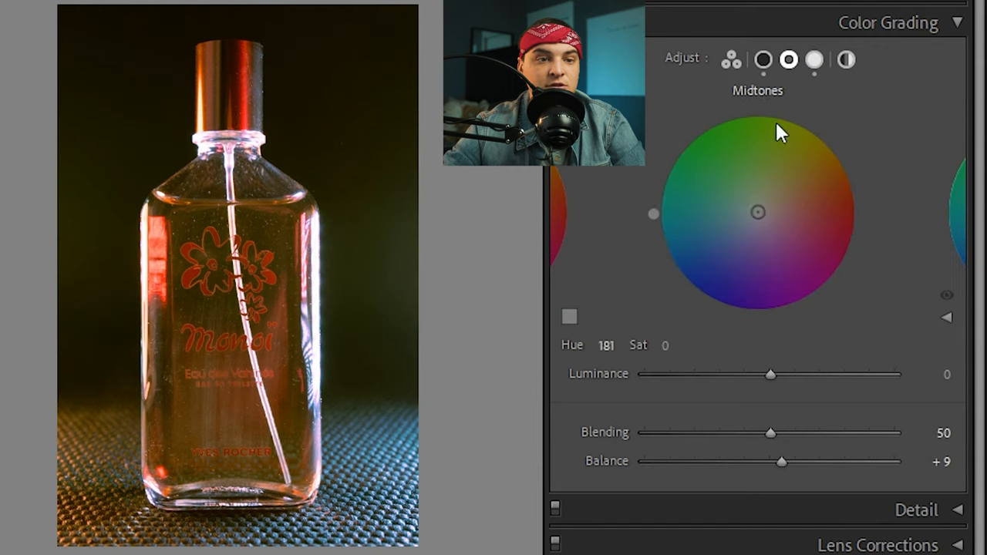
{"action": "left_click", "coordinate": [846, 58]}
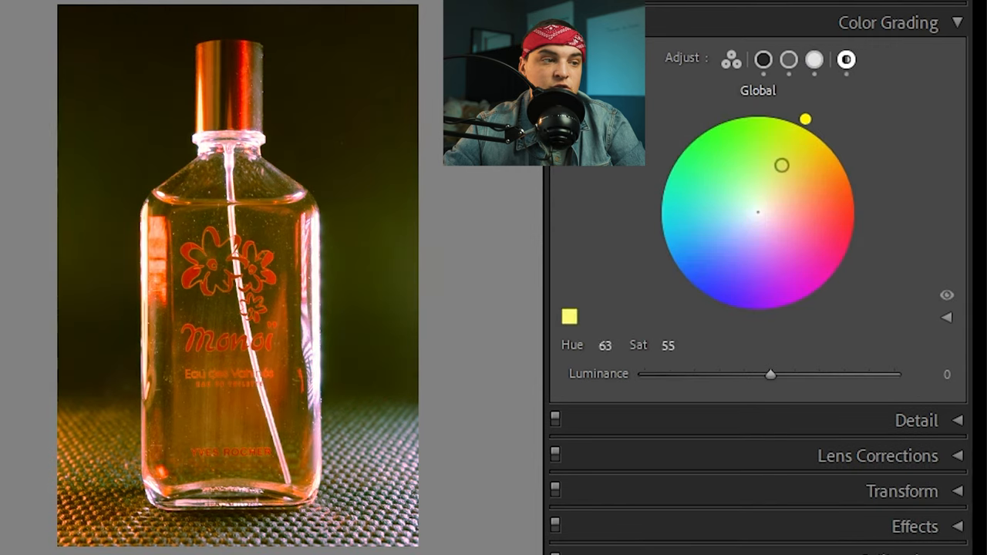
{"action": "left_click_drag", "start_coordinate": [806, 117], "coordinate": [810, 302]}
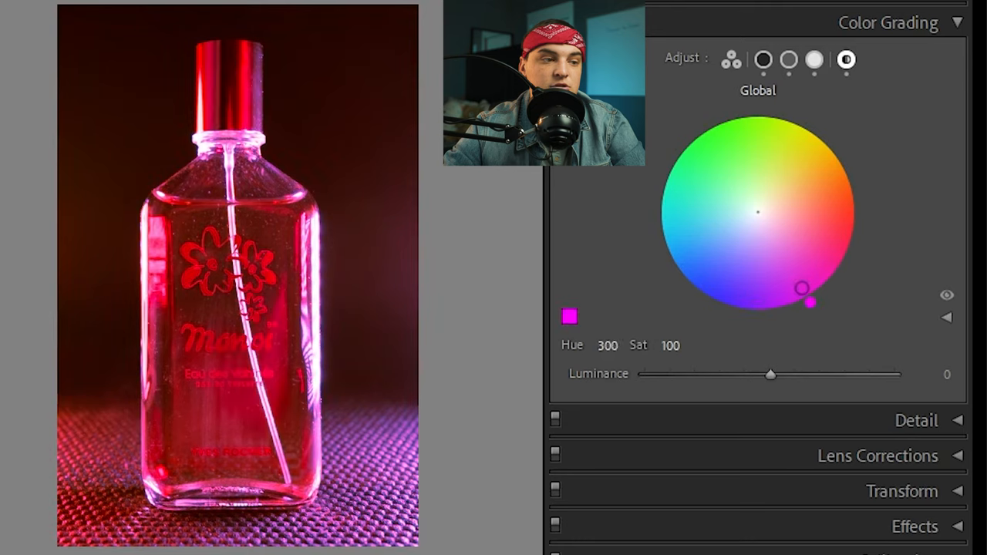
{"action": "left_click_drag", "start_coordinate": [810, 302], "coordinate": [820, 293]}
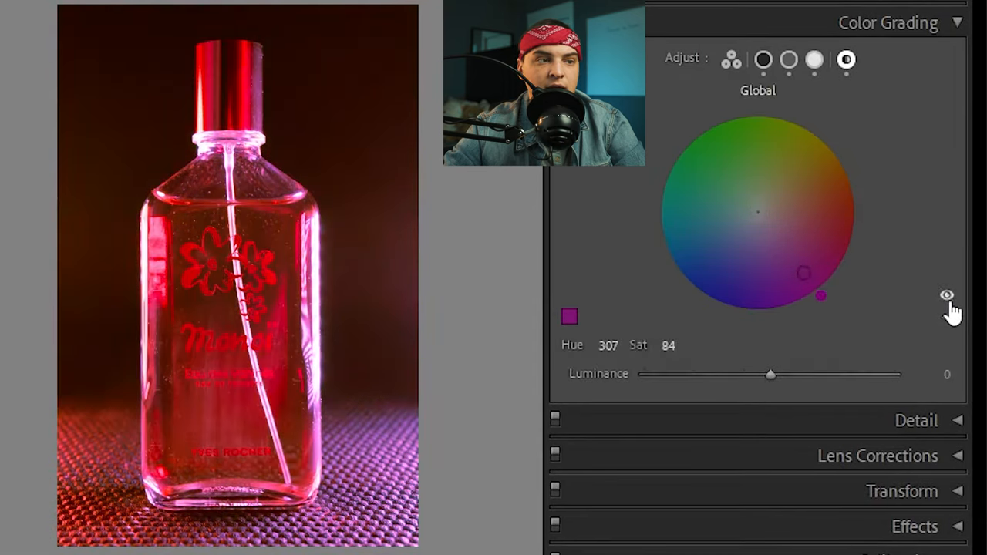
{"action": "left_click_drag", "start_coordinate": [770, 375], "coordinate": [644, 375]}
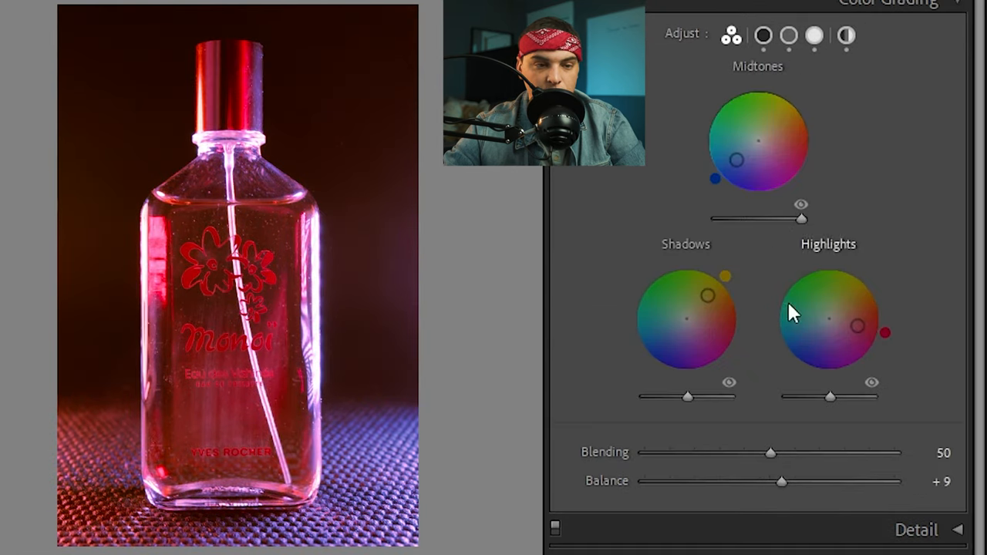
- Reset the Color Grading panel so every wheel is neutral and Balance returns to 0
{"action": "left_click_drag", "start_coordinate": [856, 324], "coordinate": [821, 290]}
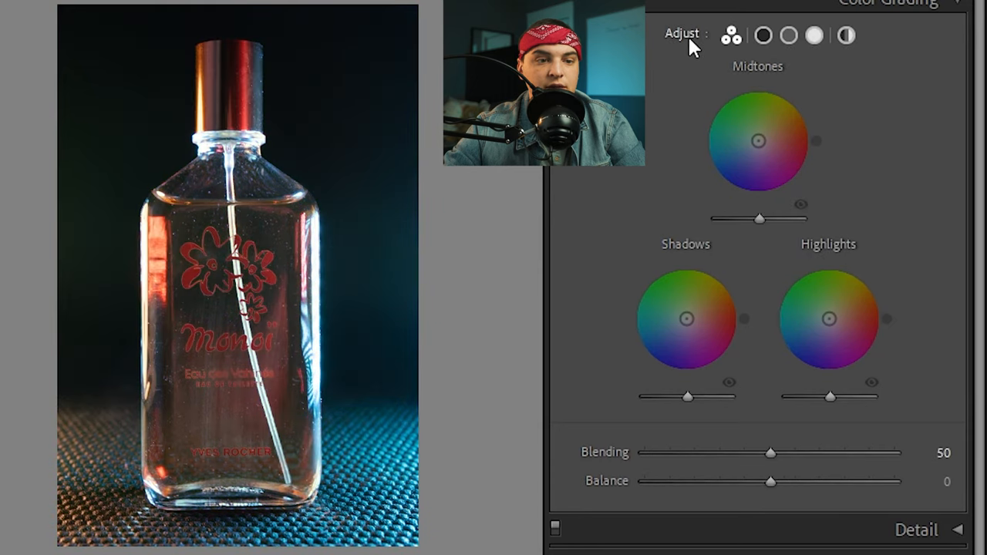
{"action": "mouse_move", "coordinate": [559, 256]}
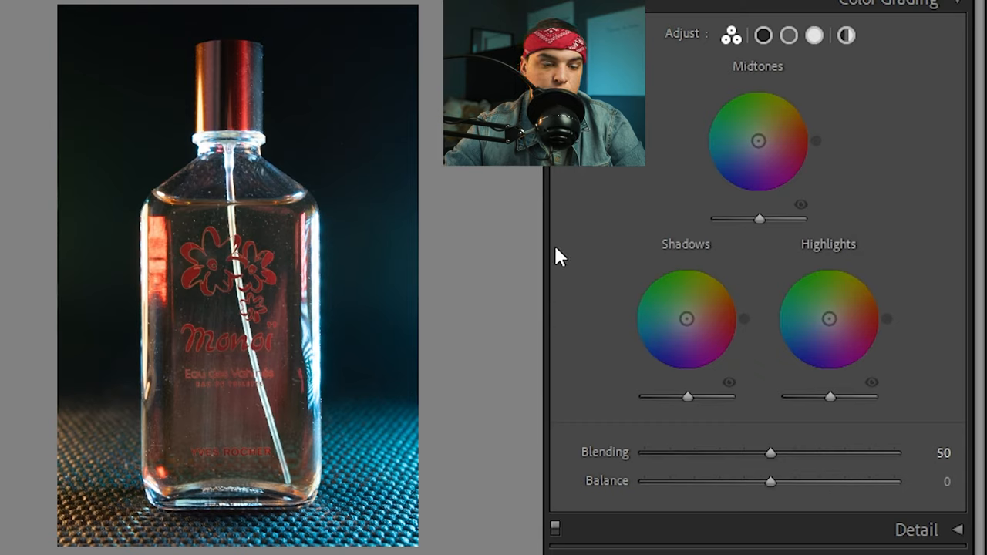